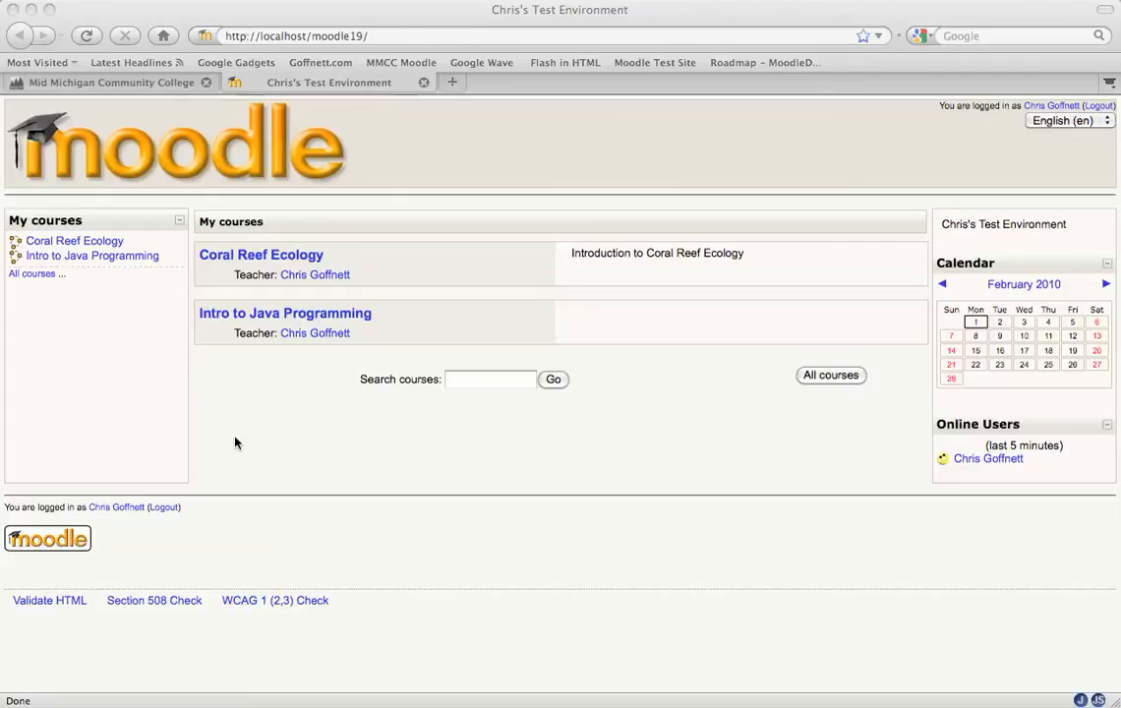
pyautogui.moveTo(421, 398)
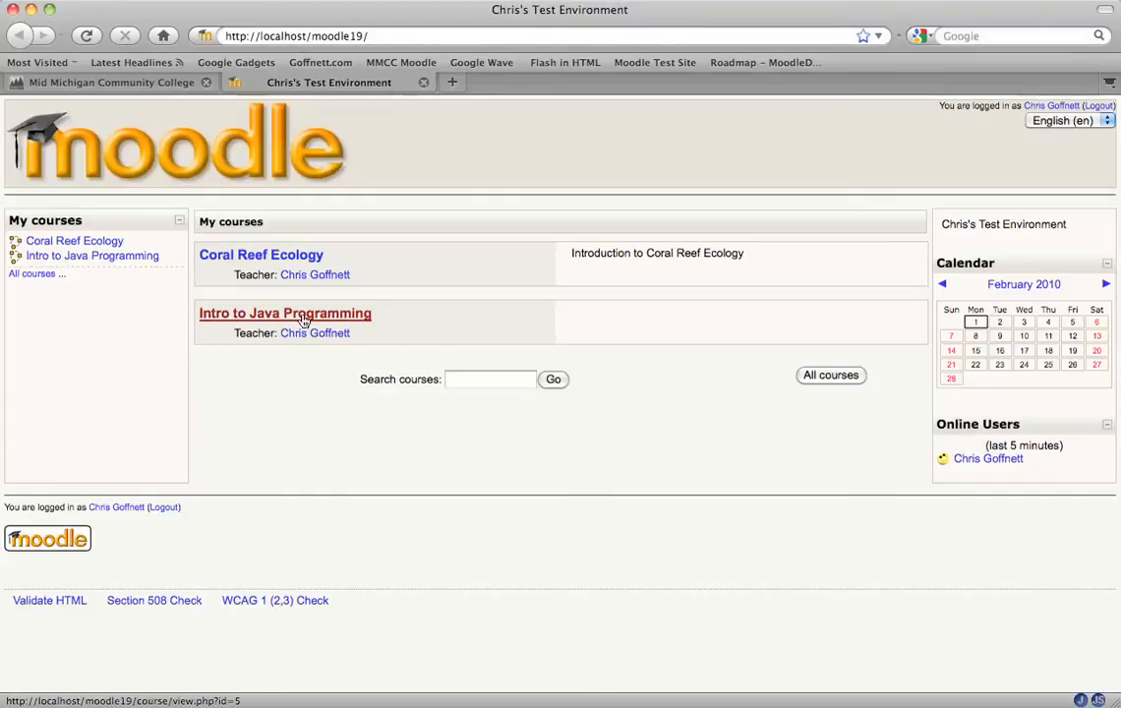
# - Open the Intro to Java Programming course and add an advanced file-upload assignment to the 29 August week
pyautogui.click(286, 313)
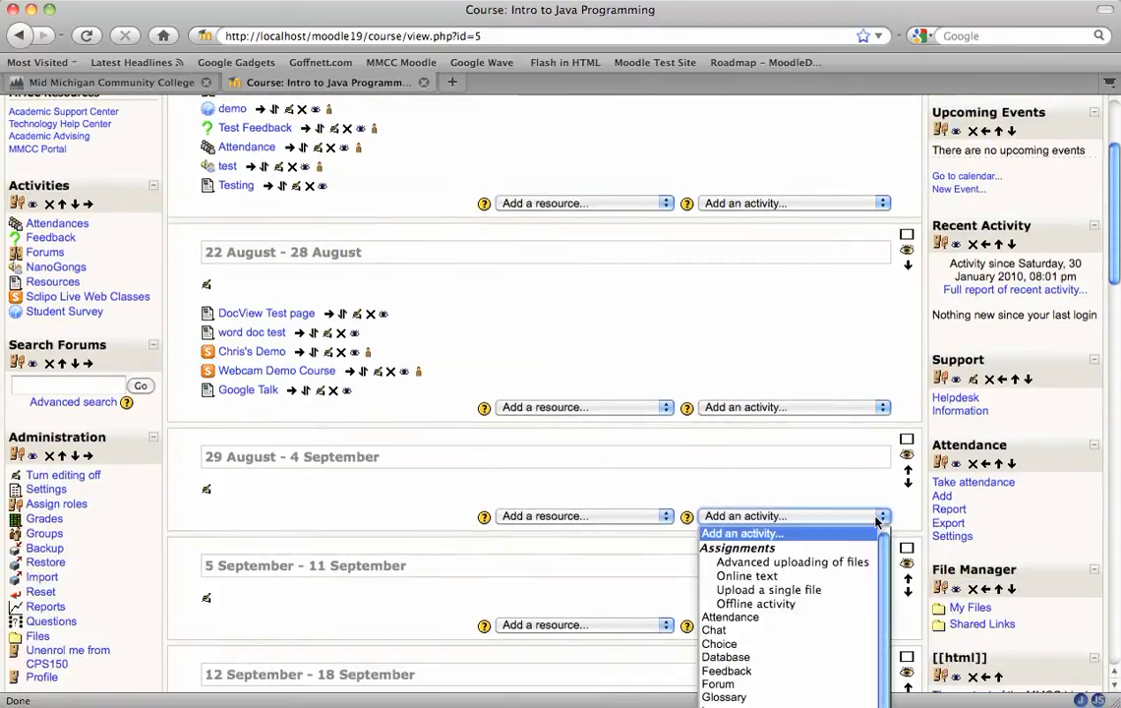
pyautogui.click(792, 516)
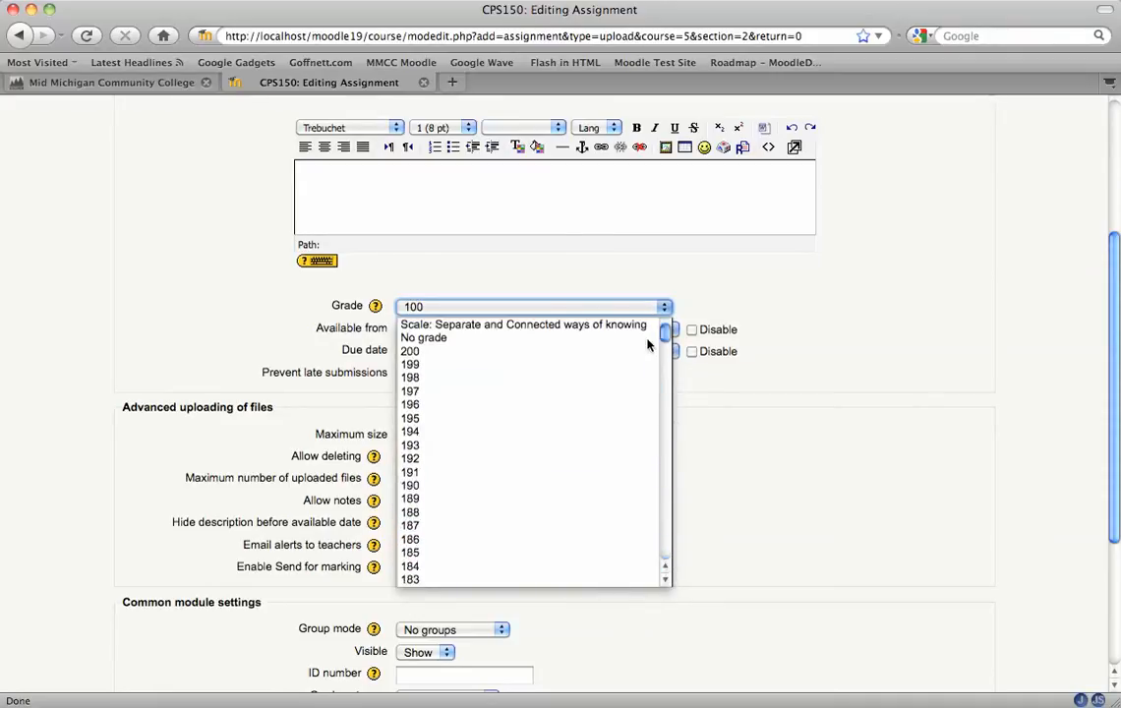
# - Set the assignment's Grade to 200 points
pyautogui.click(410, 351)
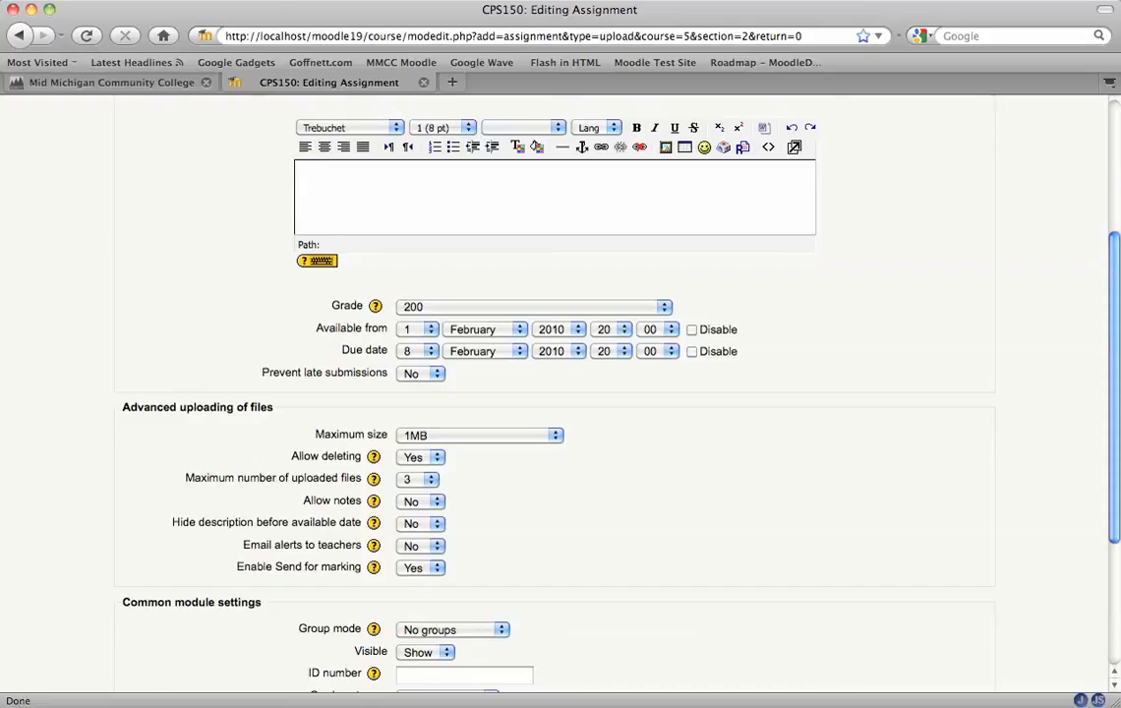
pyautogui.moveTo(254, 502)
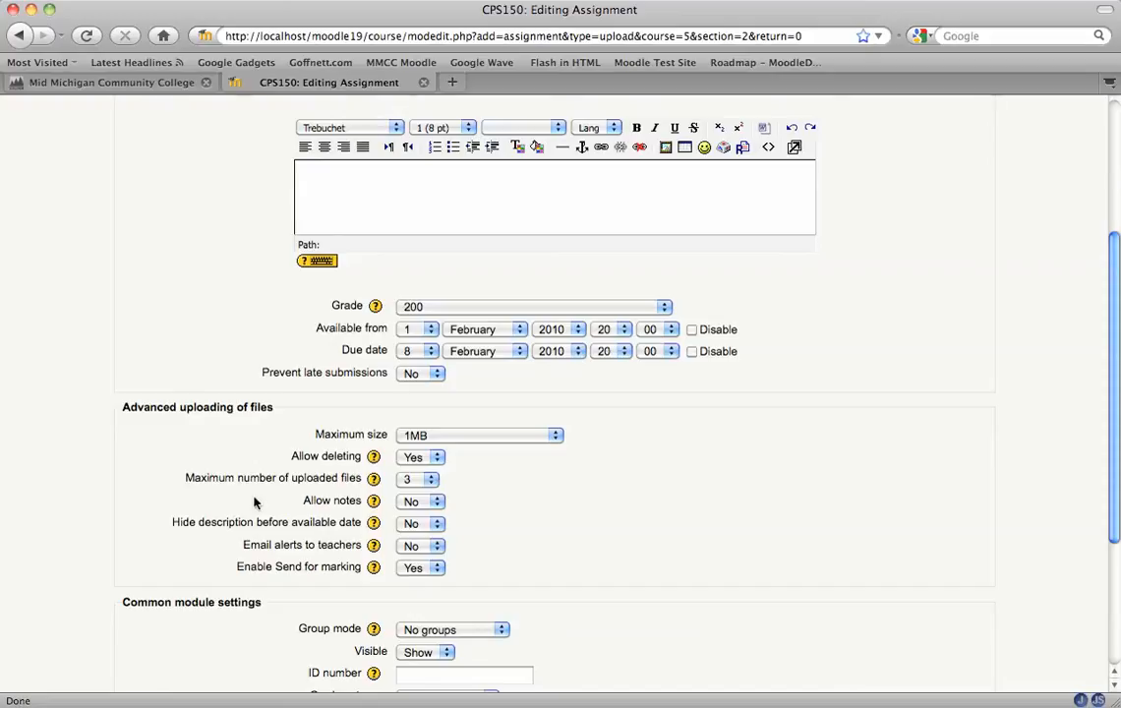
pyautogui.moveTo(226, 503)
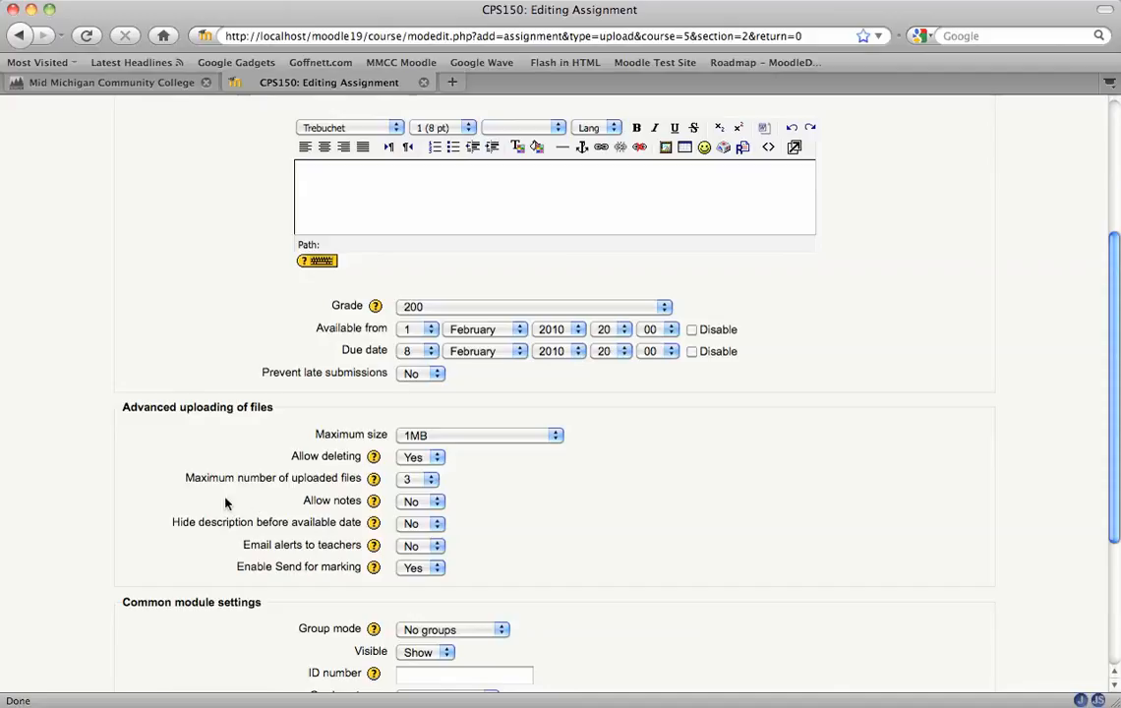
pyautogui.moveTo(523, 264)
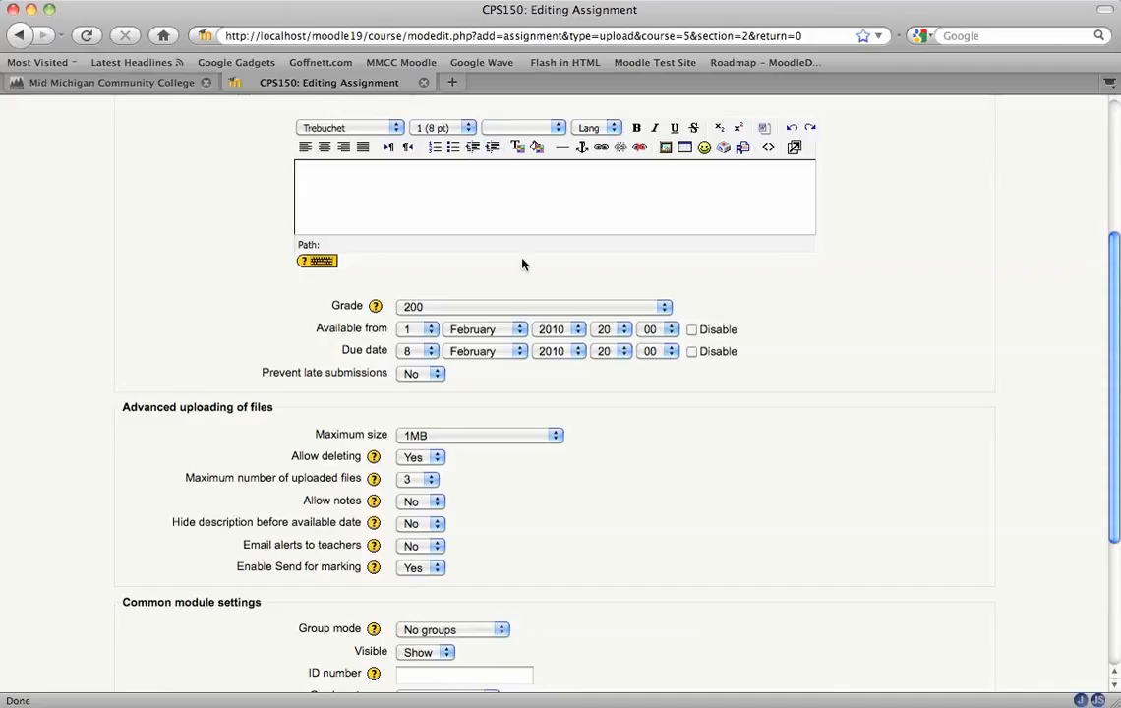